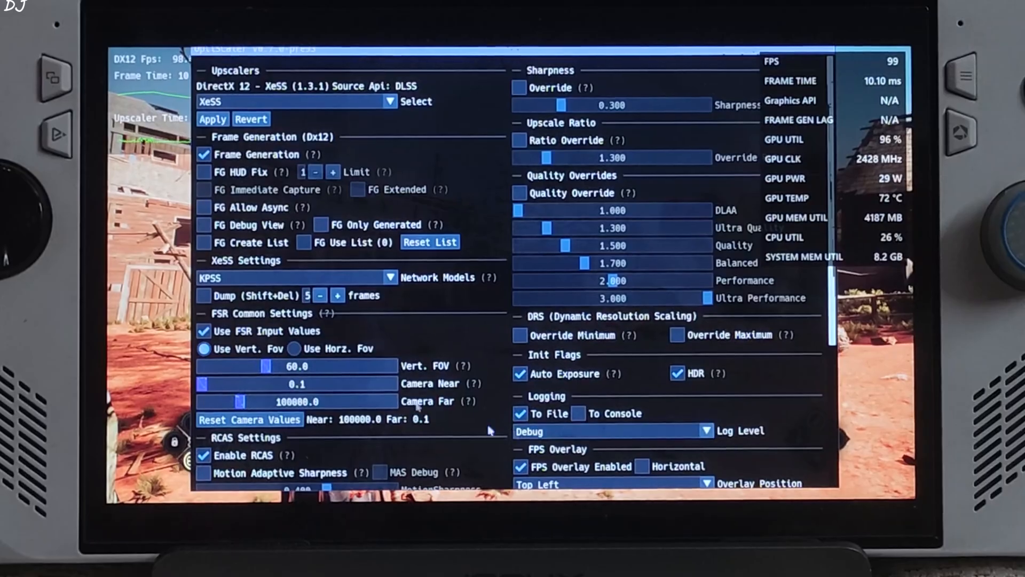
Enable FG HUD Fix (limit 1) using the FG debug view to check, then turn the debug view off.
{"action": "left_click", "coordinate": [202, 225]}
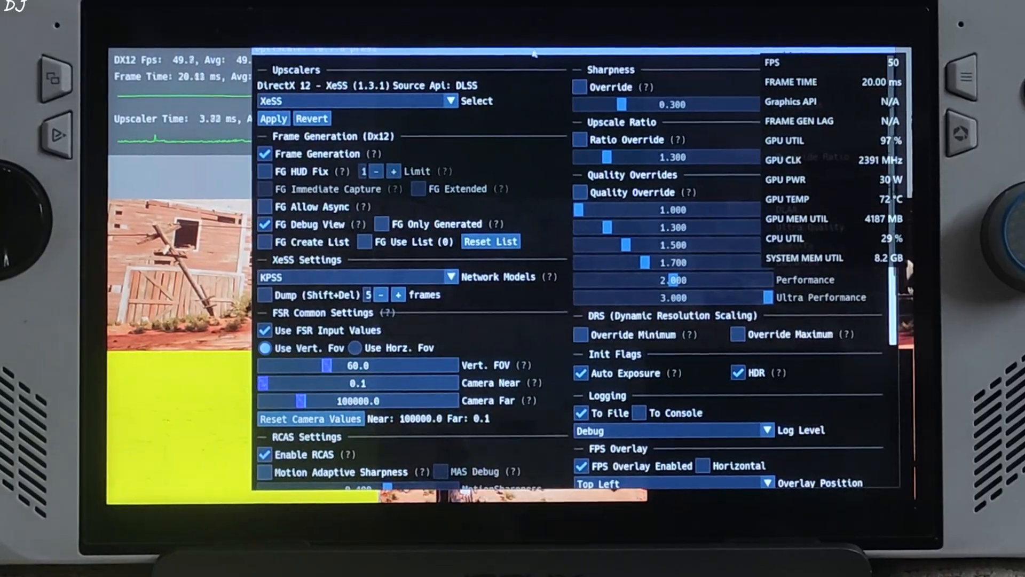
{"action": "left_click", "coordinate": [265, 171]}
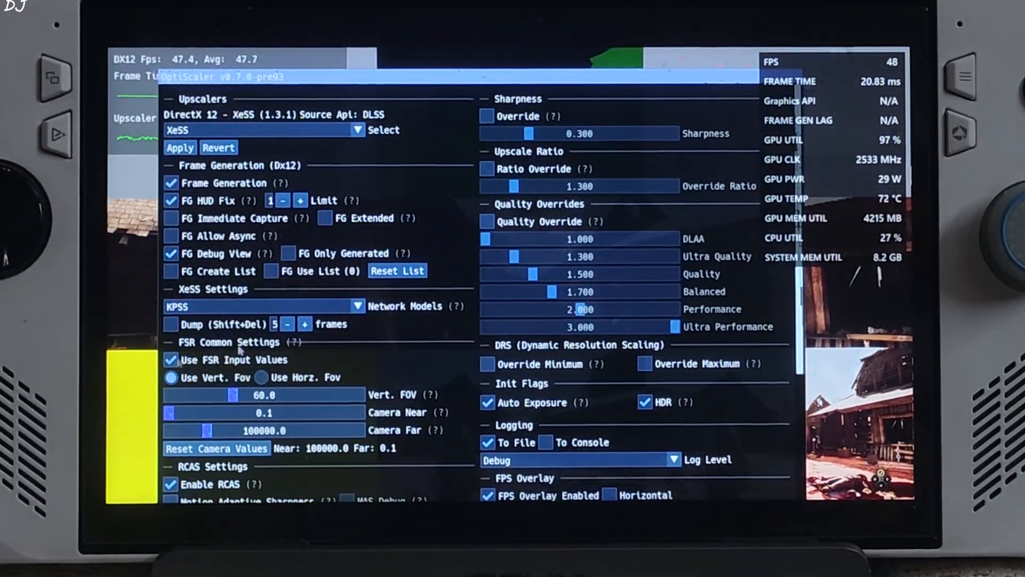
{"action": "left_click", "coordinate": [171, 253]}
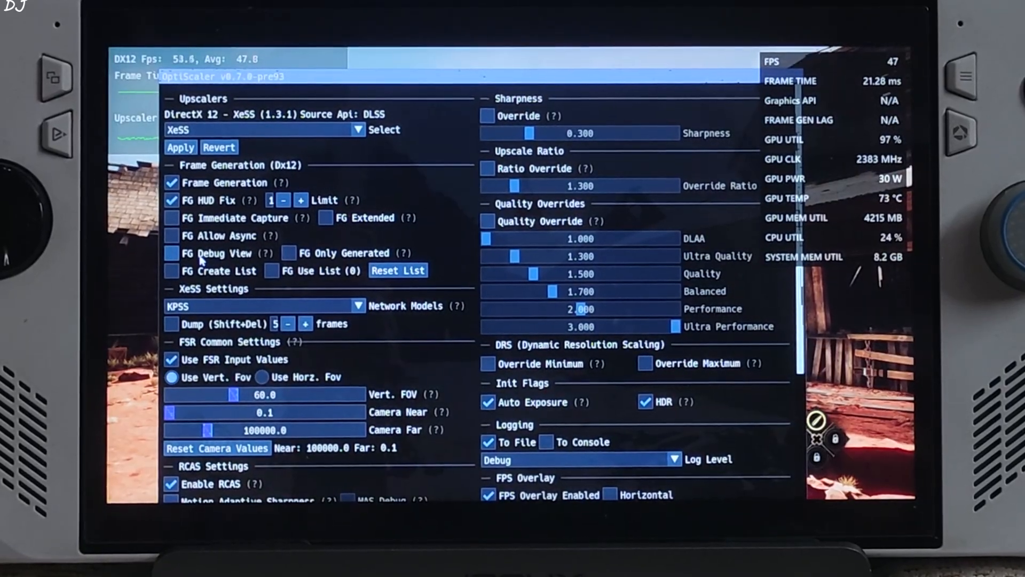